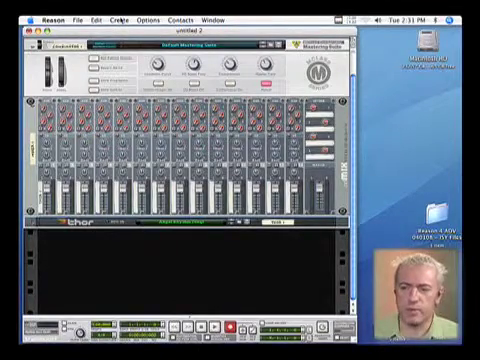
- Add a Subtractor and then a Malström synthesizer below Thor from the Create menu
click(123, 18)
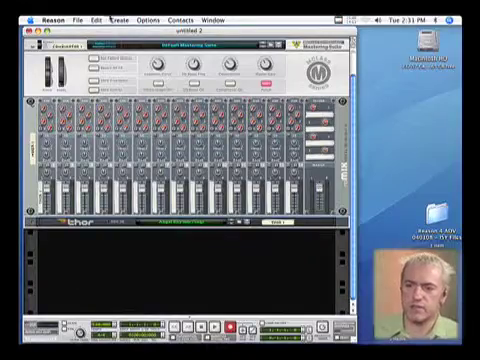
click(115, 18)
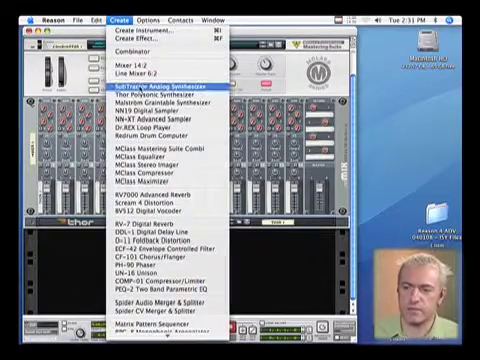
click(165, 93)
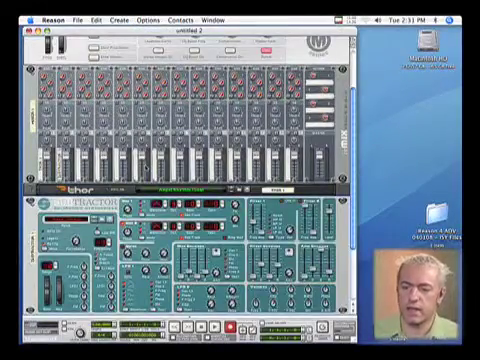
click(120, 18)
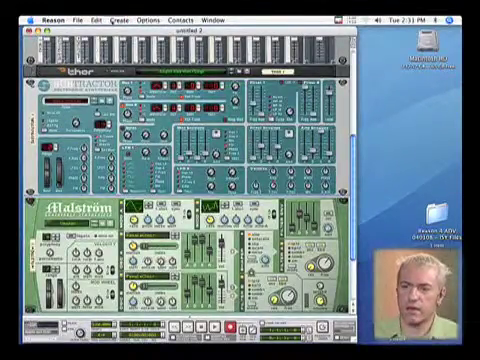
click(118, 18)
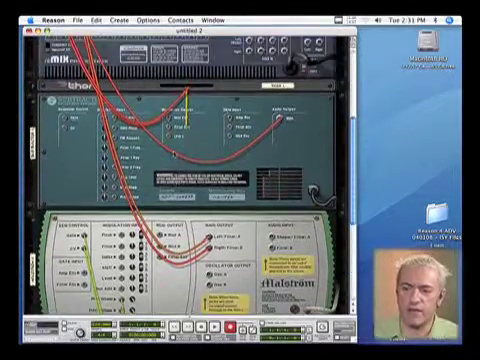
- Scroll the rack down to the RPG-8 arpeggiator cabled below the Malström
scroll(down, 3)
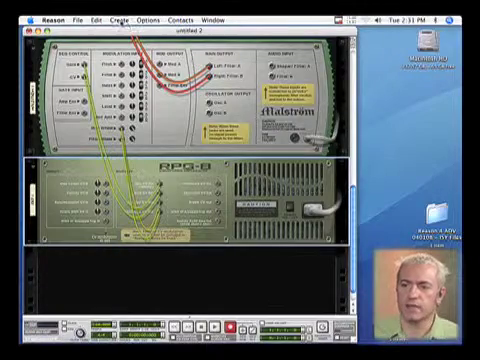
- Add a Spider CV Merger & Splitter below the RPG-8 from the Create menu
click(113, 19)
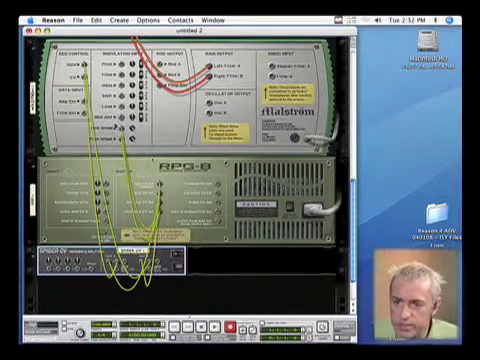
click(116, 17)
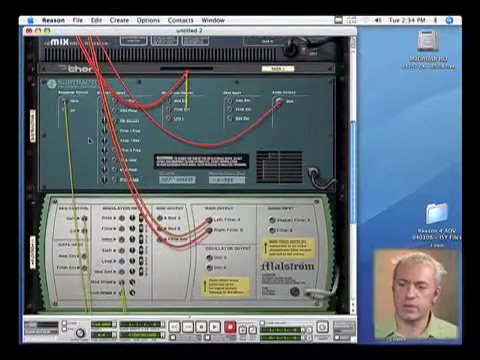
- Scroll the rear rack to the Spider CV cables feeding the Subtractor's modulation inputs
scroll(down, 3)
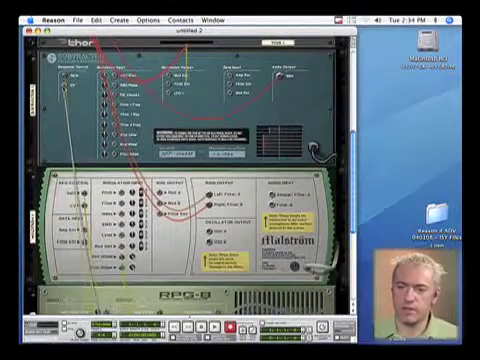
scroll(down, 3)
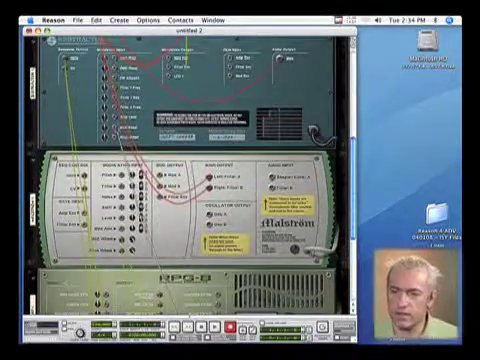
- Scroll the rear rack to inspect both Spider CV units cabled to Subtractor and Malström
scroll(down, 3)
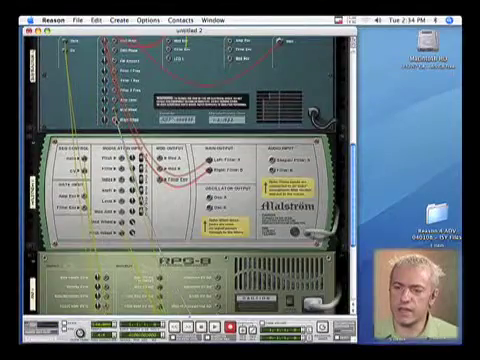
scroll(down, 3)
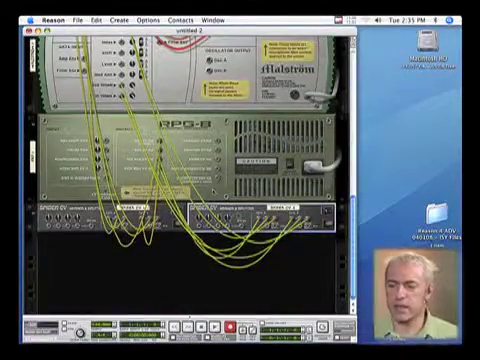